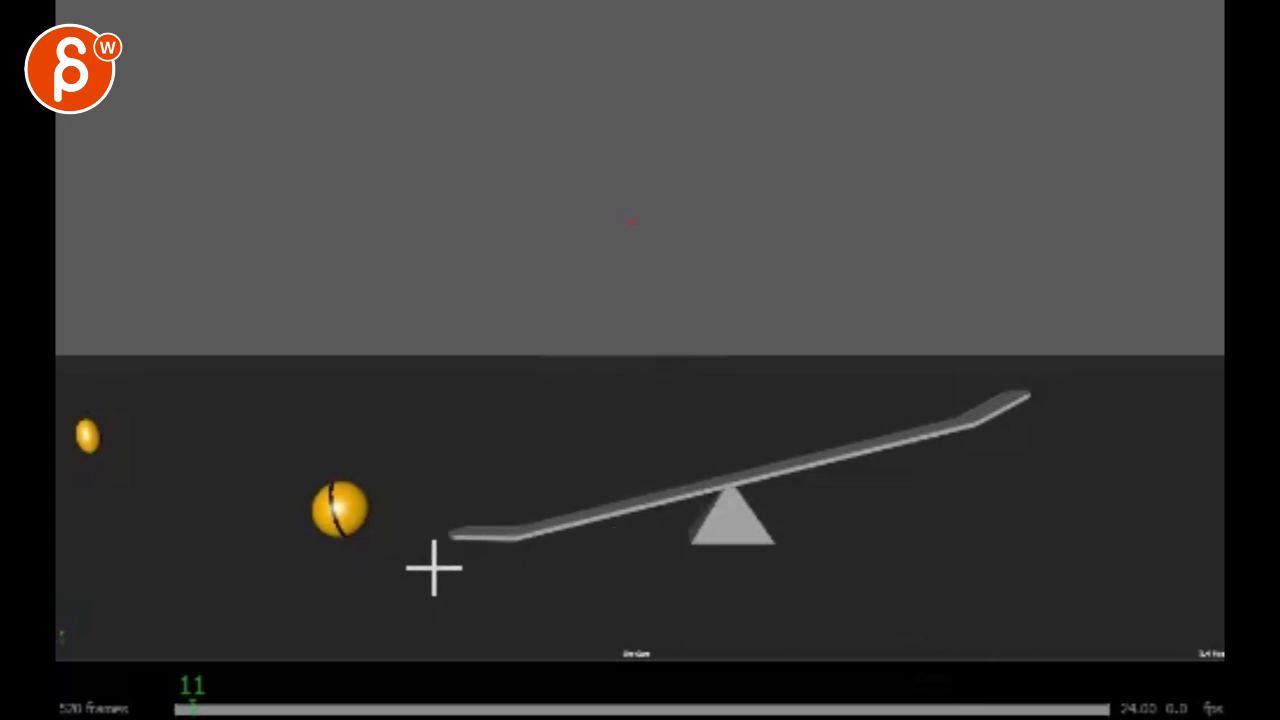
- Scrub the playblast from frame 11 to frame 30 as the small ball approaches
drag(192, 705, 183, 705)
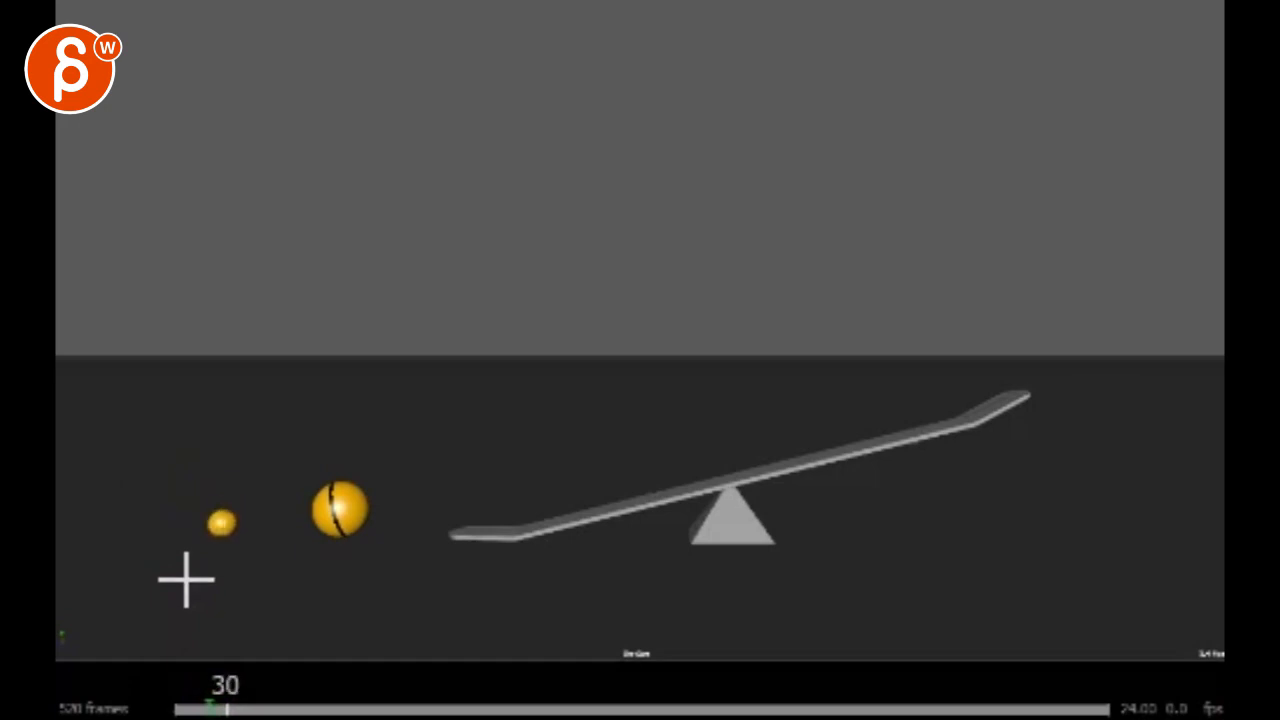
mouse_move(192, 580)
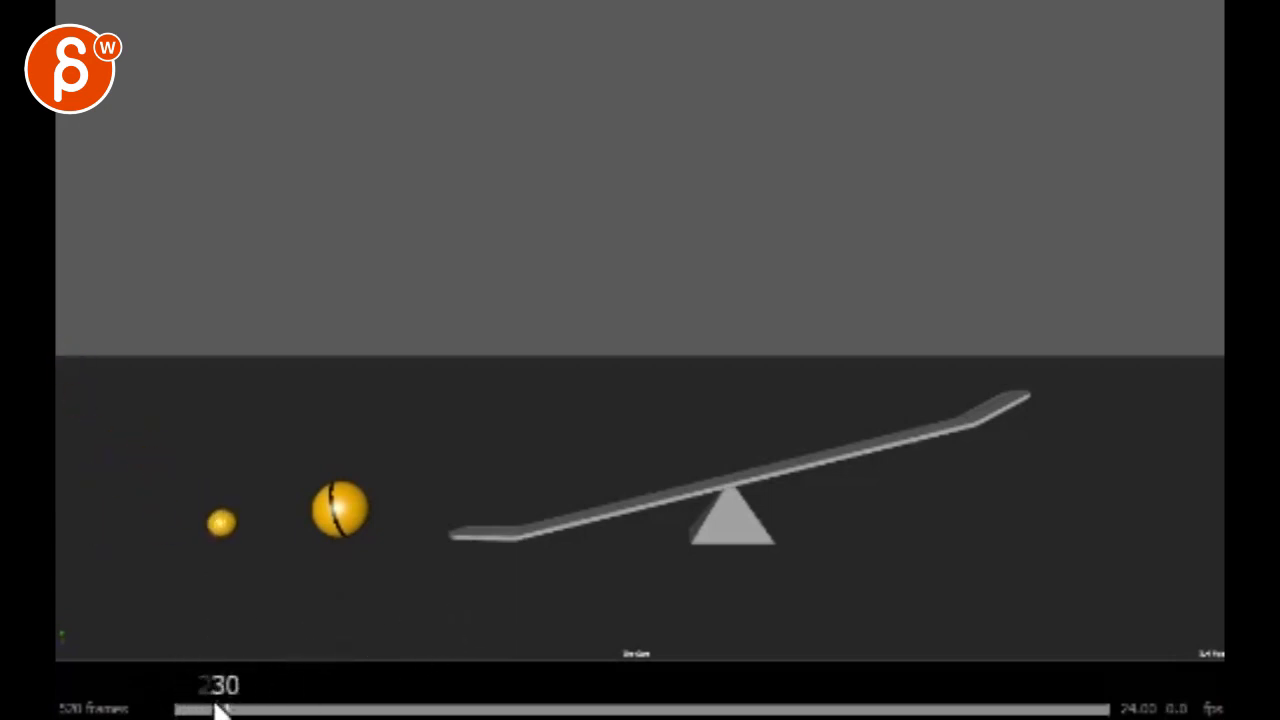
- Scrub back and forth over the small ball's spacing, then circle its contact in red
drag(225, 710, 210, 710)
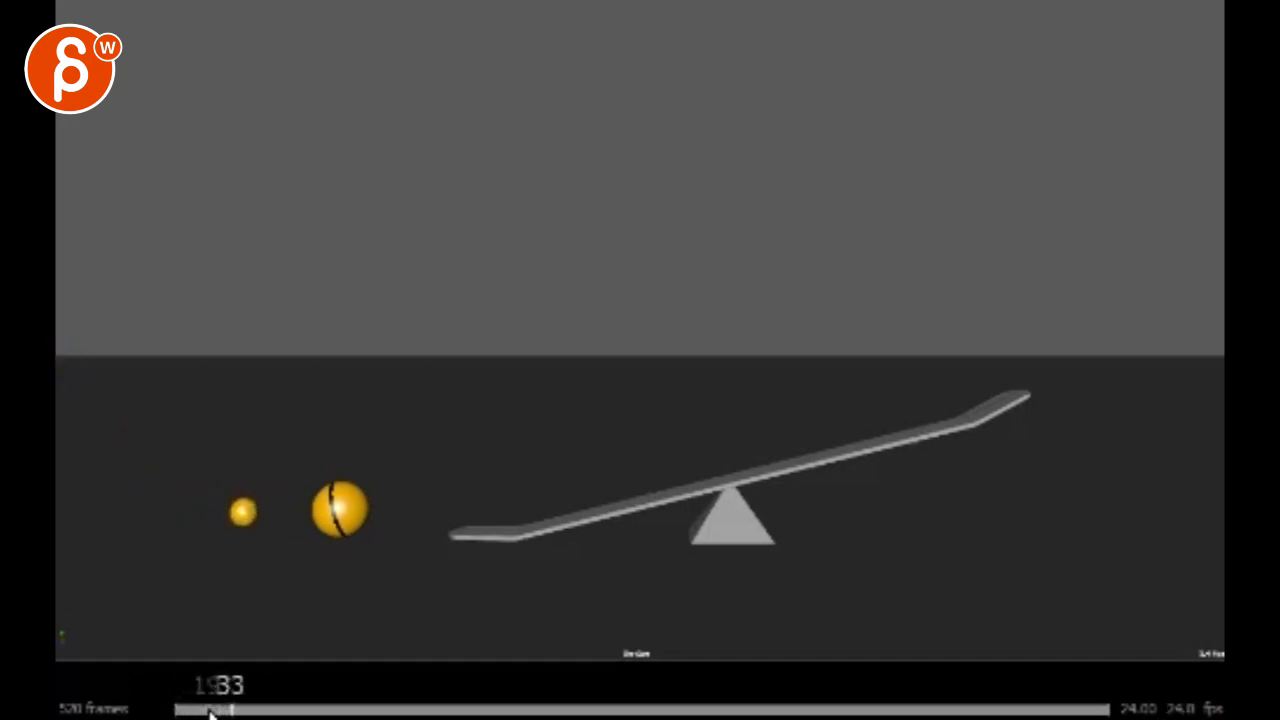
drag(220, 710, 200, 710)
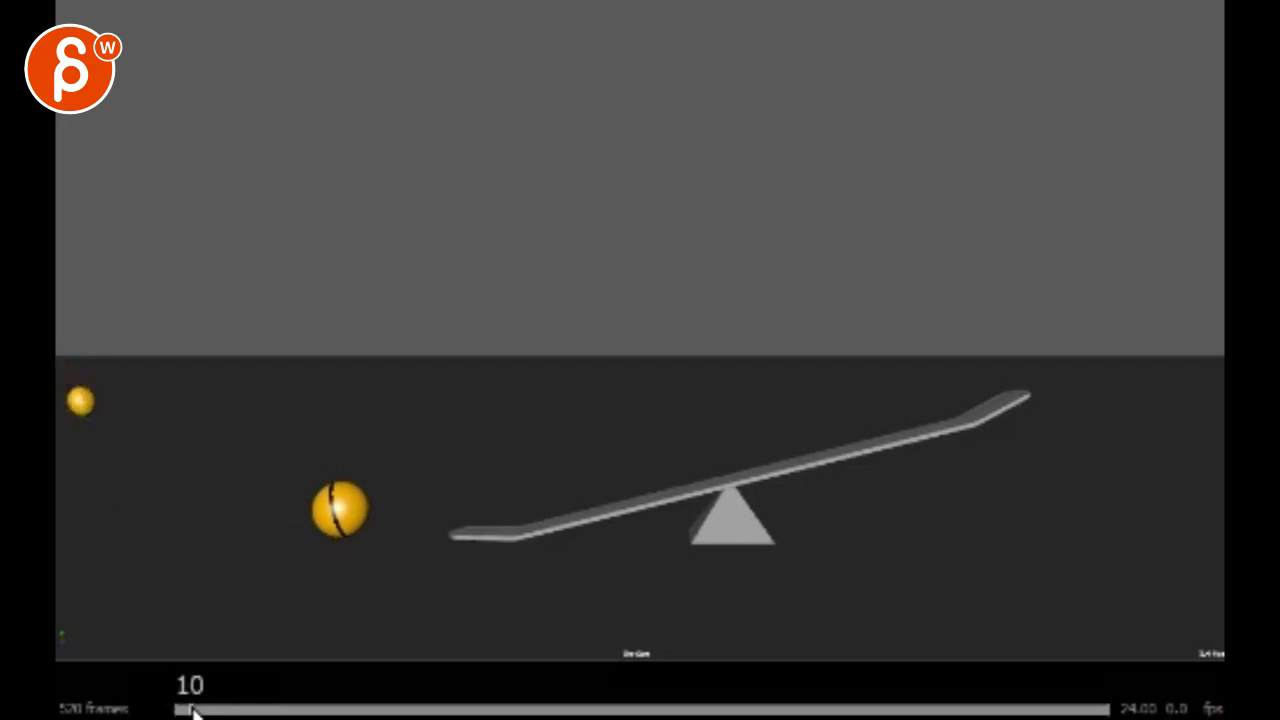
drag(193, 710, 218, 710)
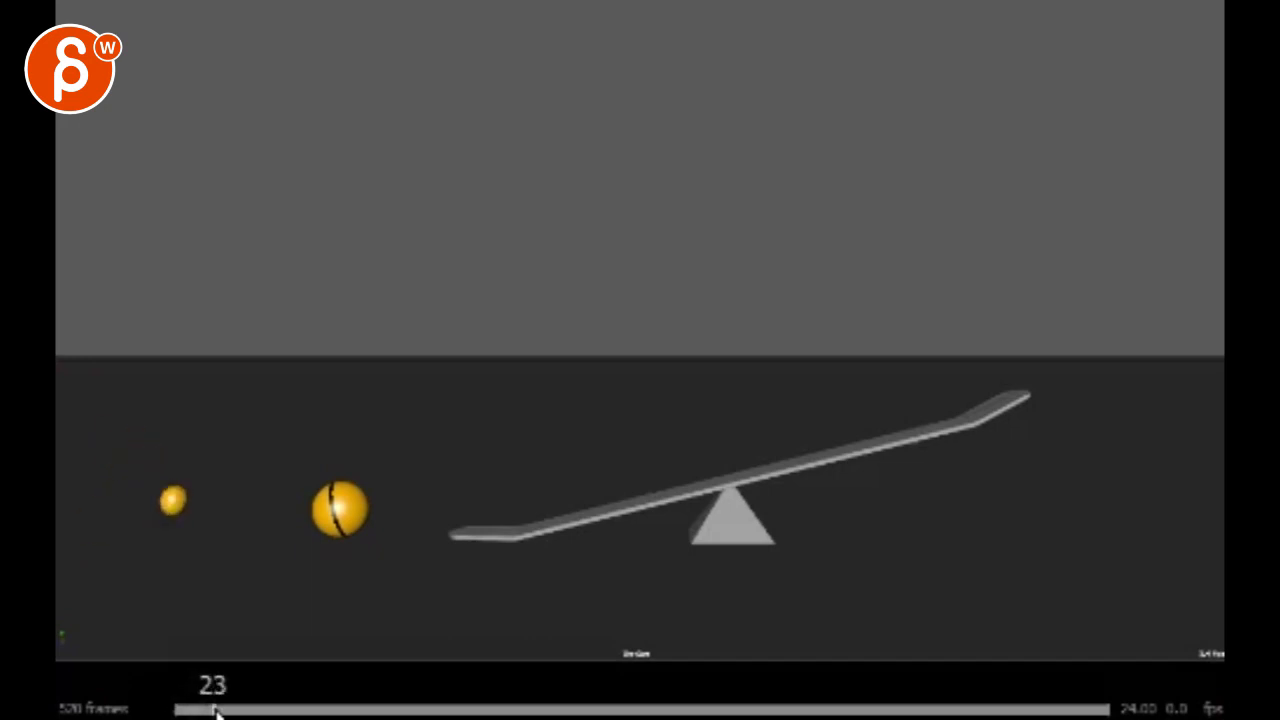
drag(215, 710, 258, 710)
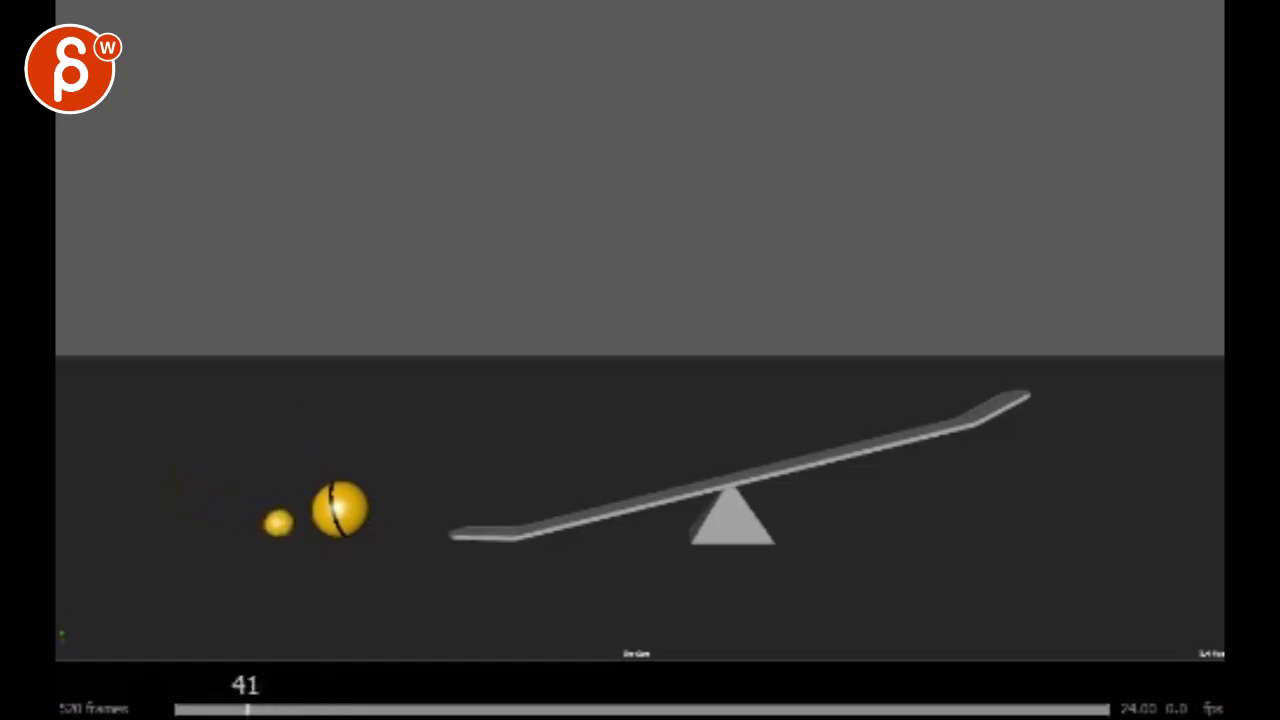
drag(248, 708, 278, 708)
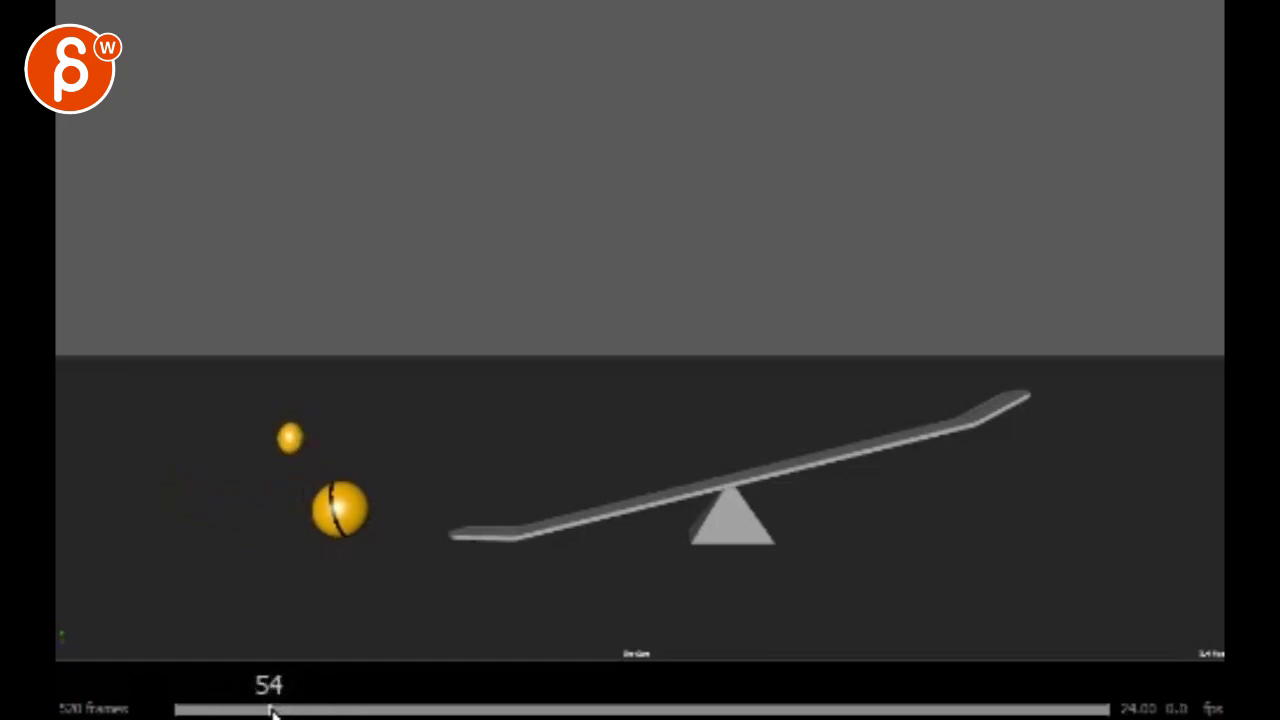
drag(275, 710, 258, 710)
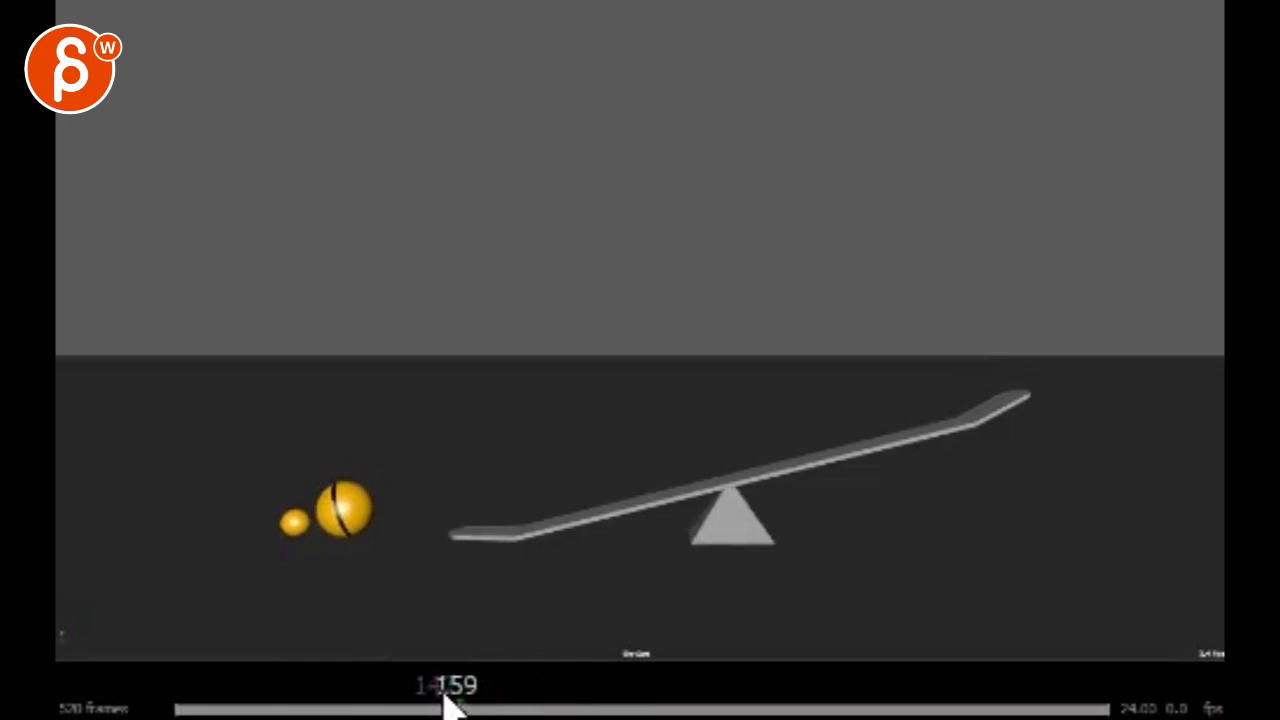
drag(450, 708, 420, 708)
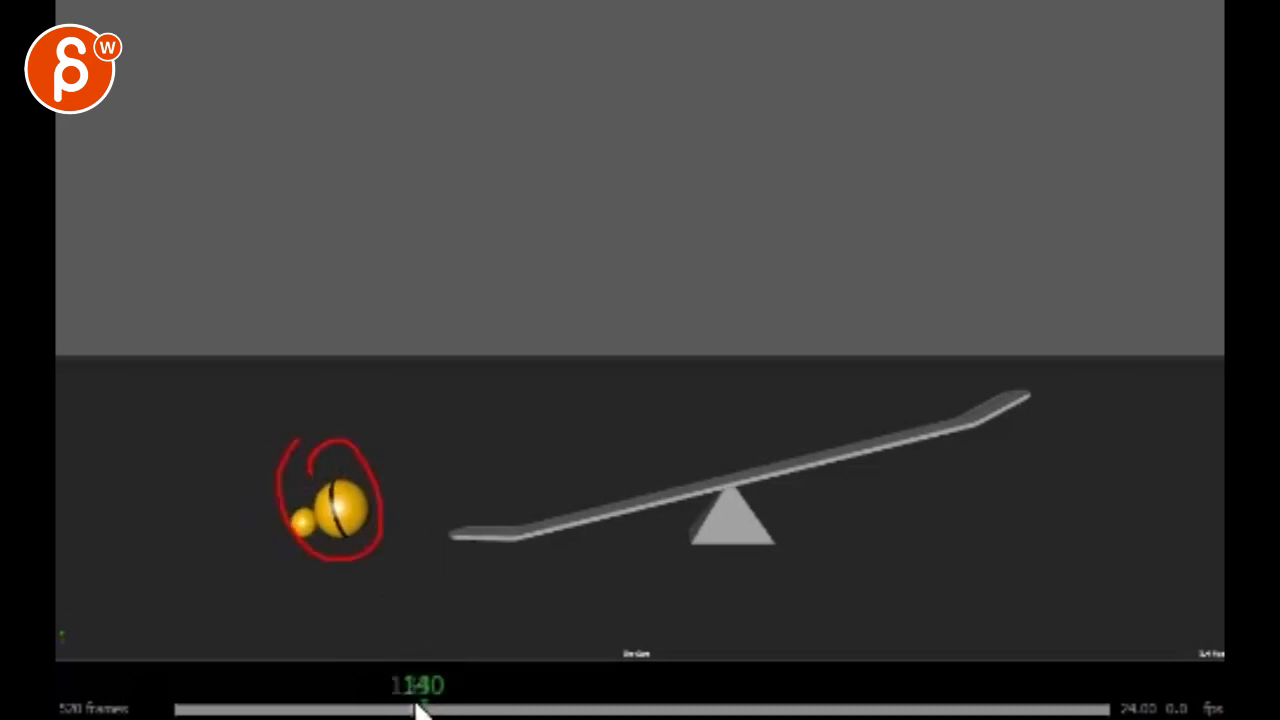
- Scrub ahead to about frame 453, where the large ball lands on the seesaw
drag(420, 710, 395, 710)
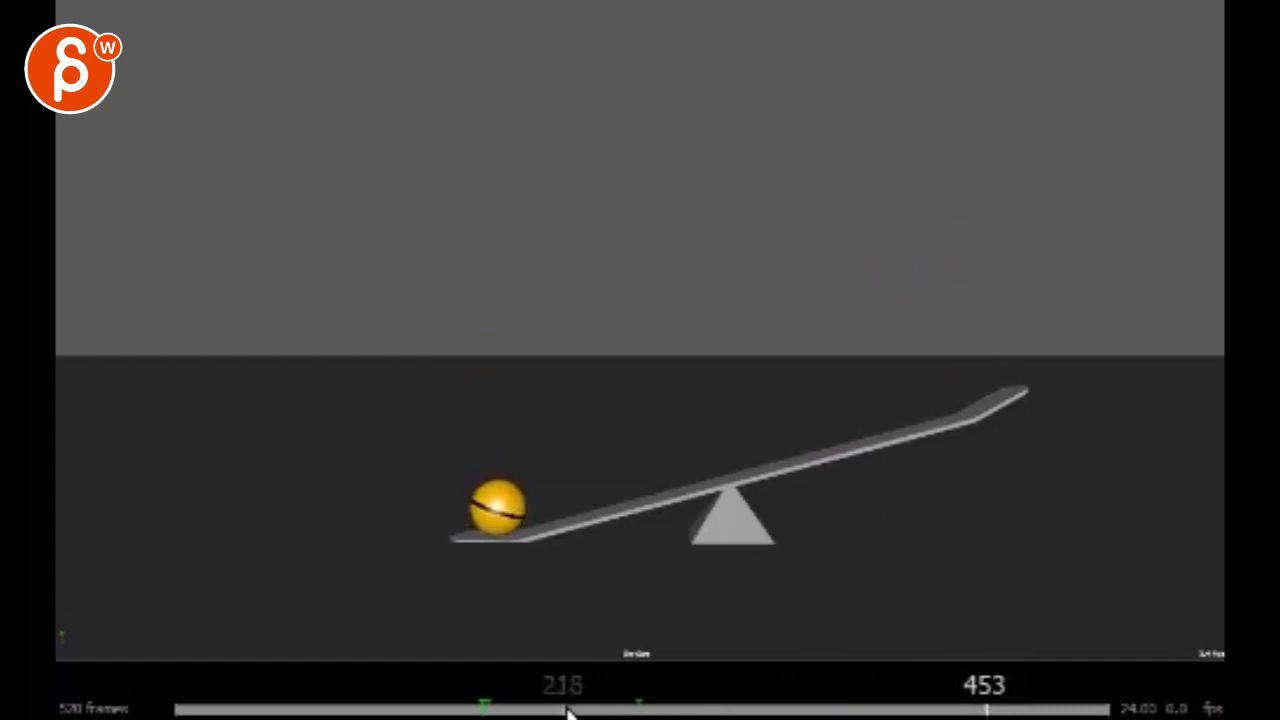
- Scrub to frame 380 and trace the seesaw's raised right arm with a red line
drag(565, 705, 640, 705)
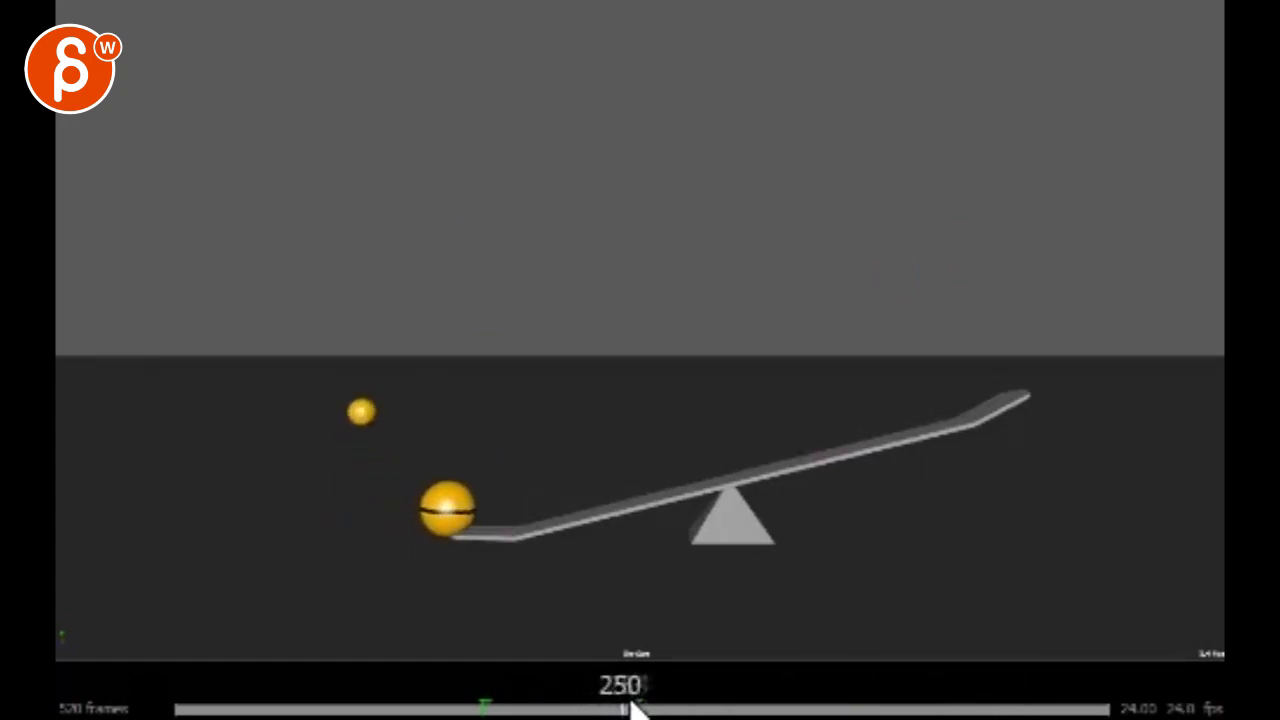
drag(640, 707, 700, 707)
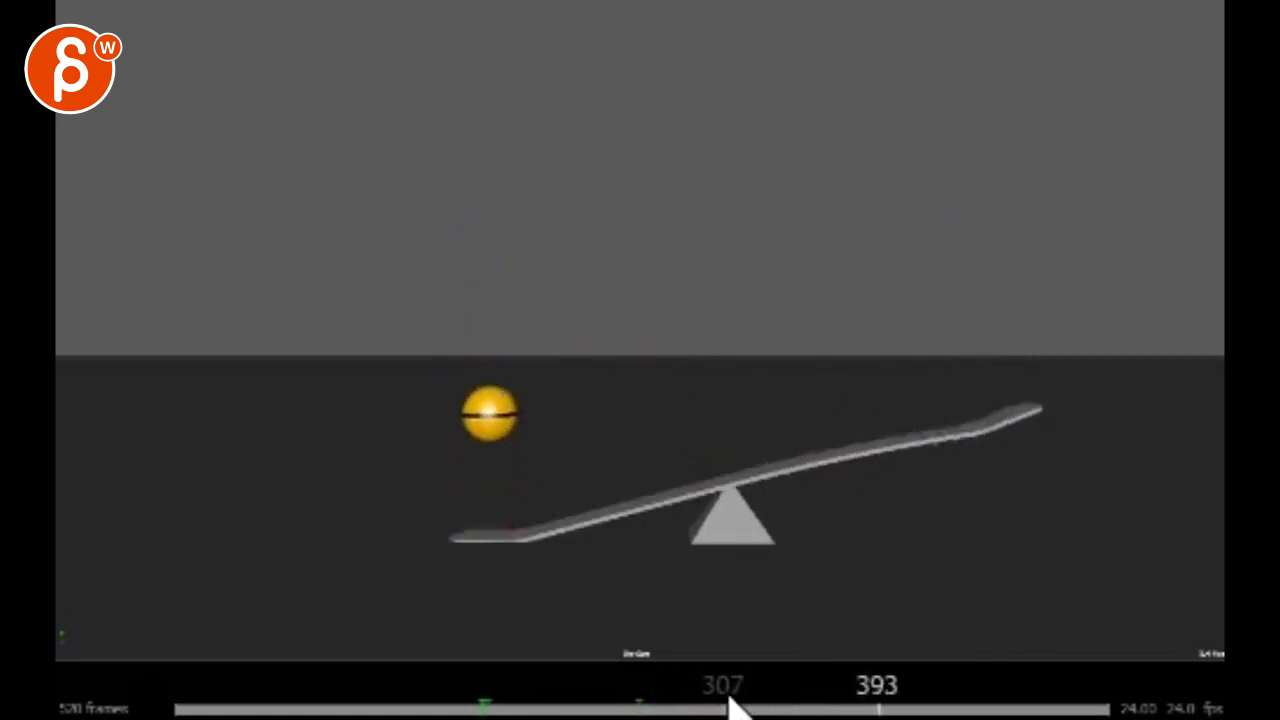
drag(730, 708, 805, 708)
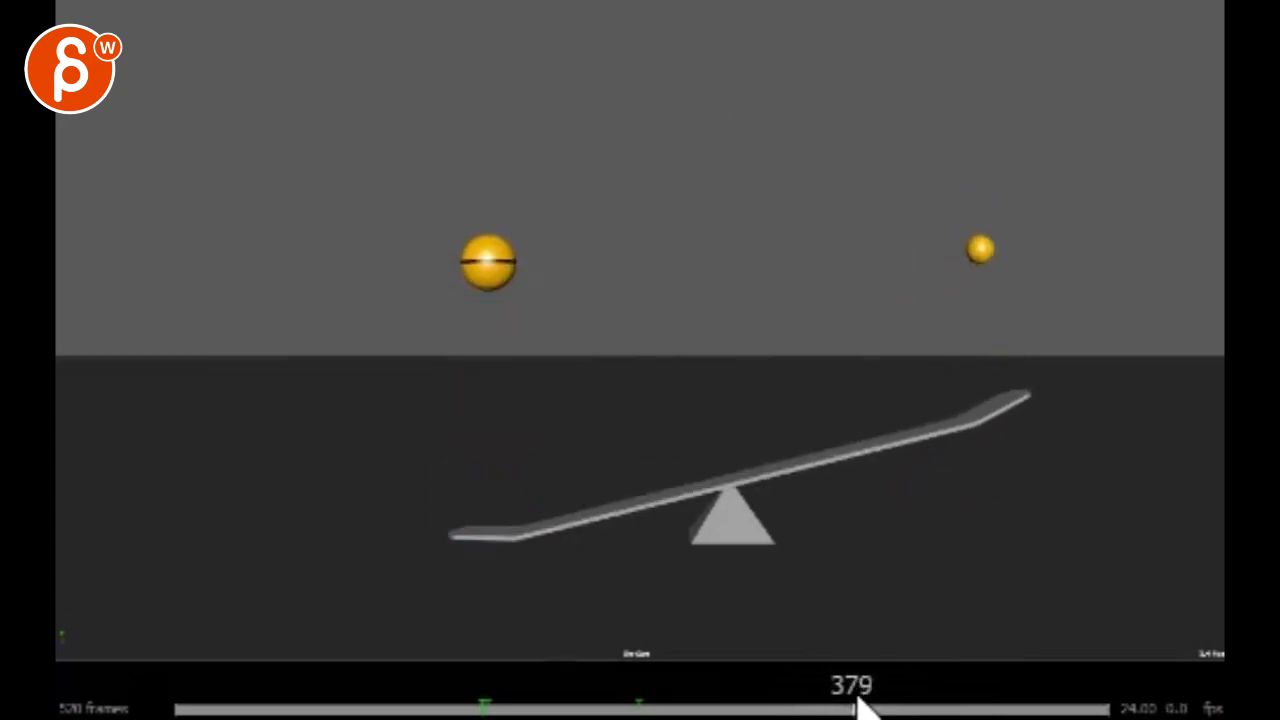
drag(863, 708, 832, 708)
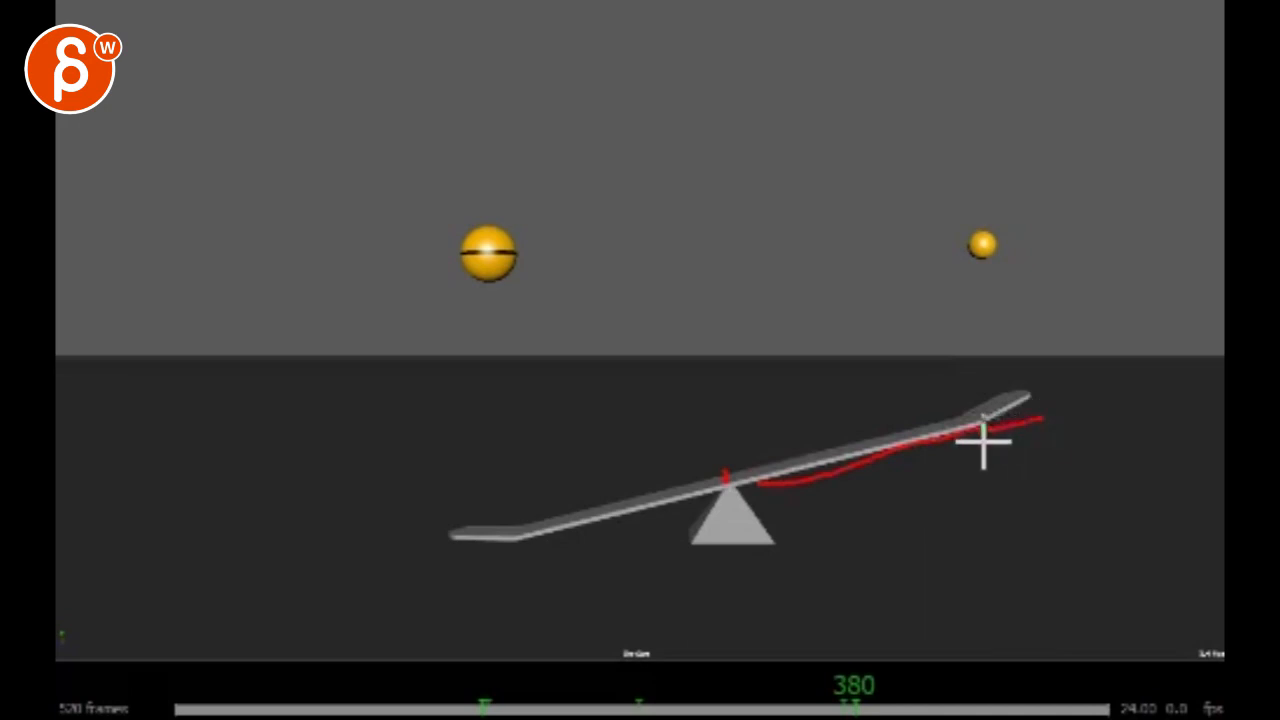
- Move to frame 391, where the small ball squashes above the bending seesaw
drag(985, 445, 970, 580)
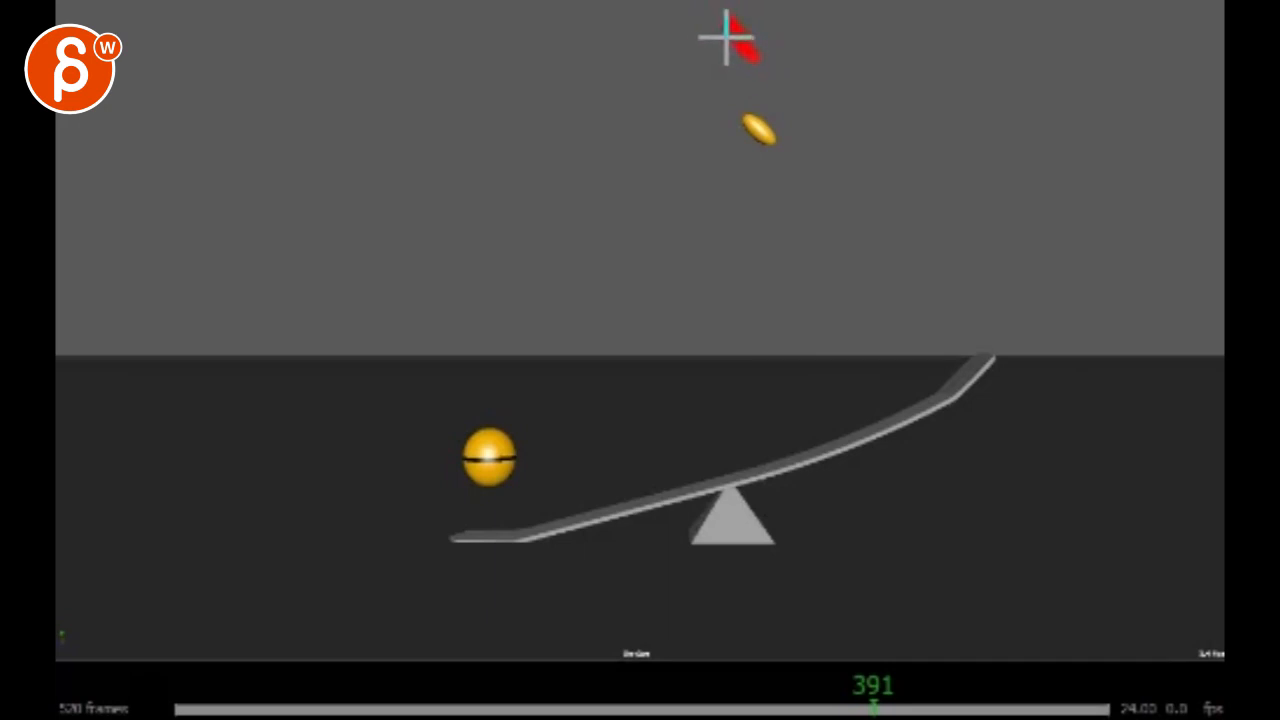
mouse_move(766, 183)
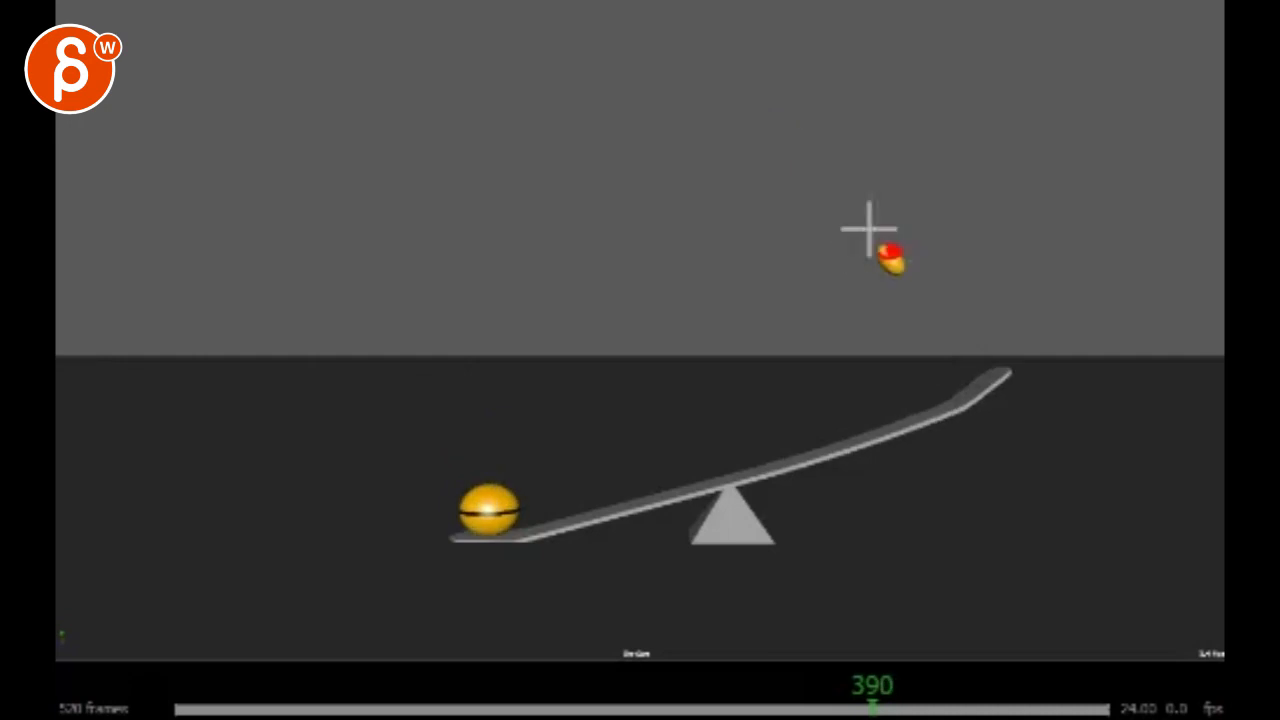
mouse_move(825, 218)
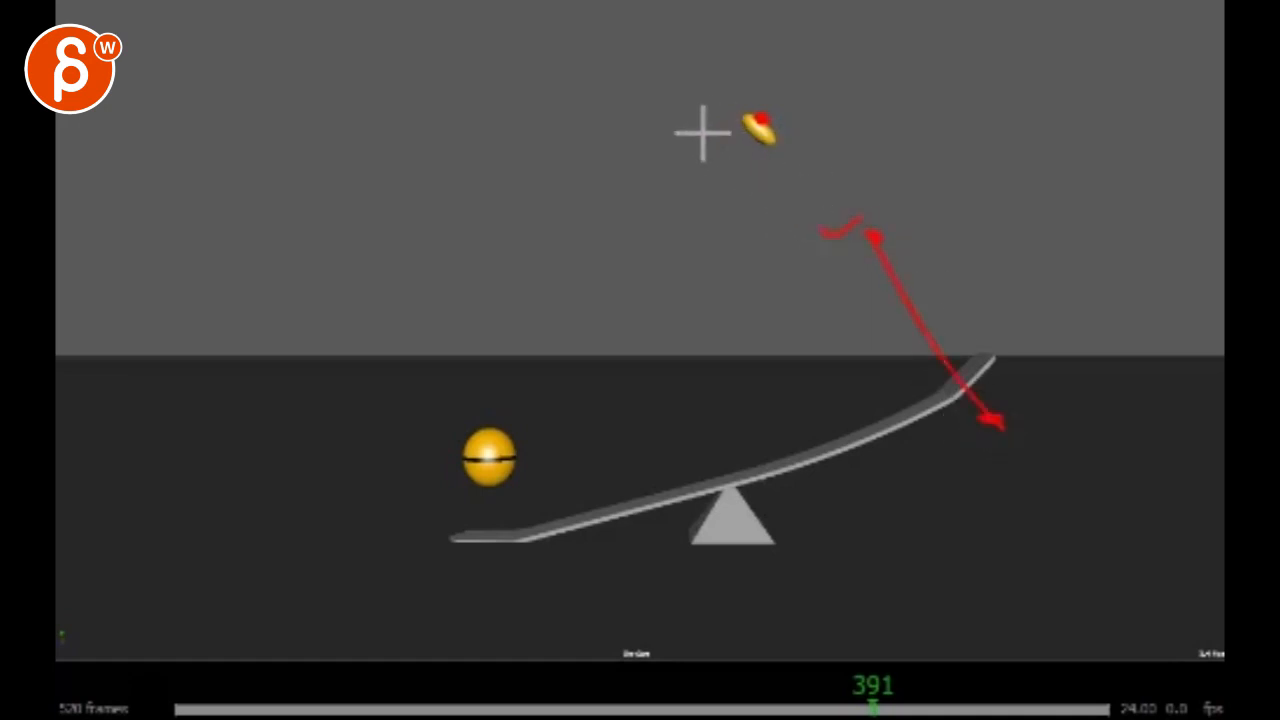
mouse_move(706, 90)
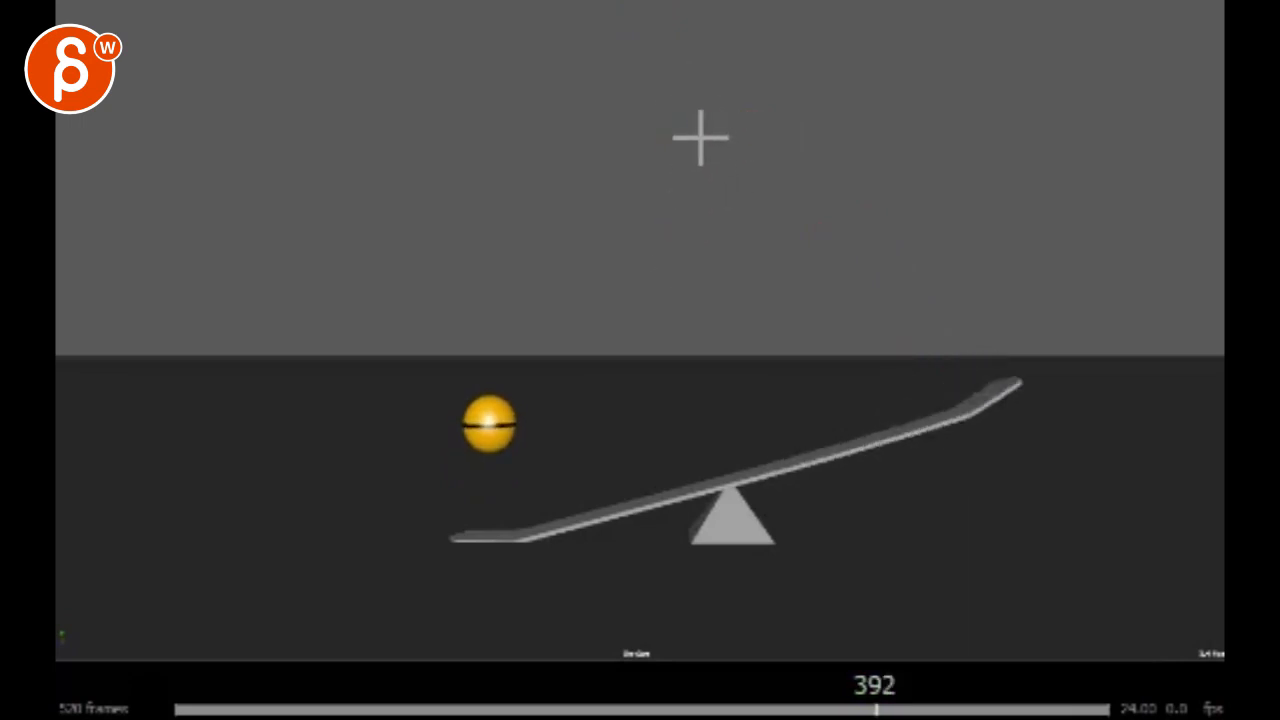
mouse_move(743, 244)
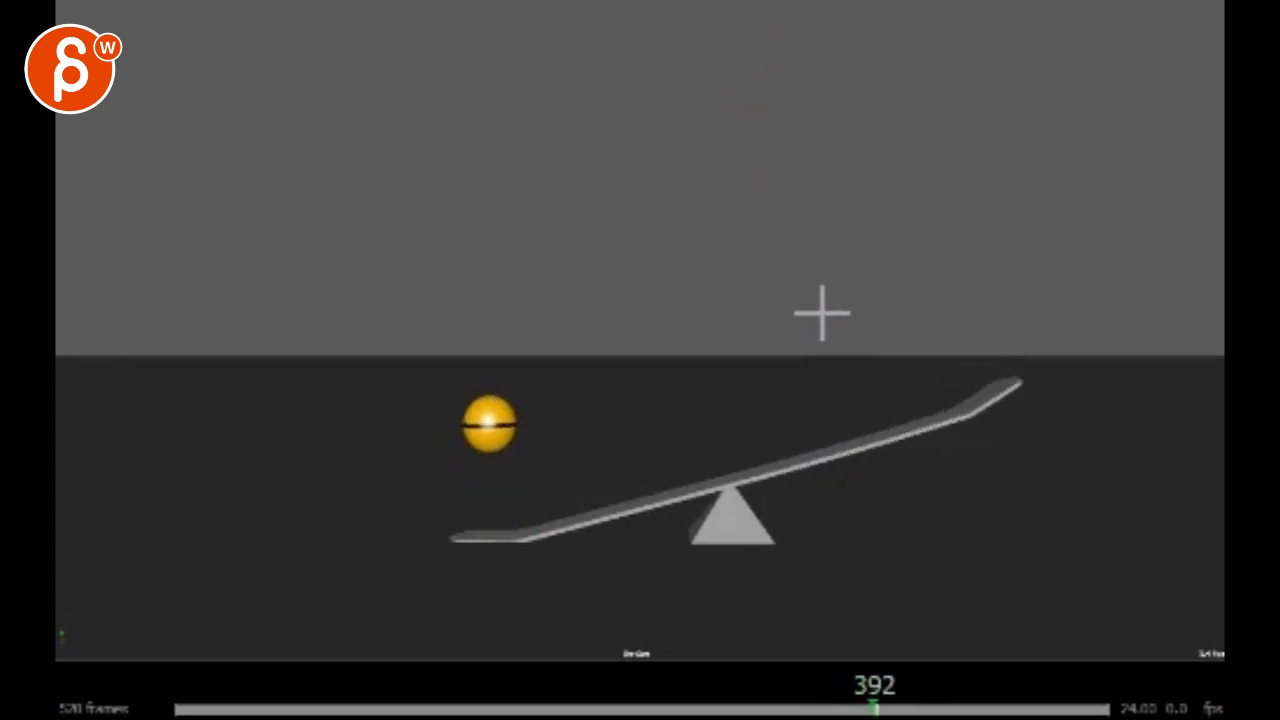
mouse_move(700, 327)
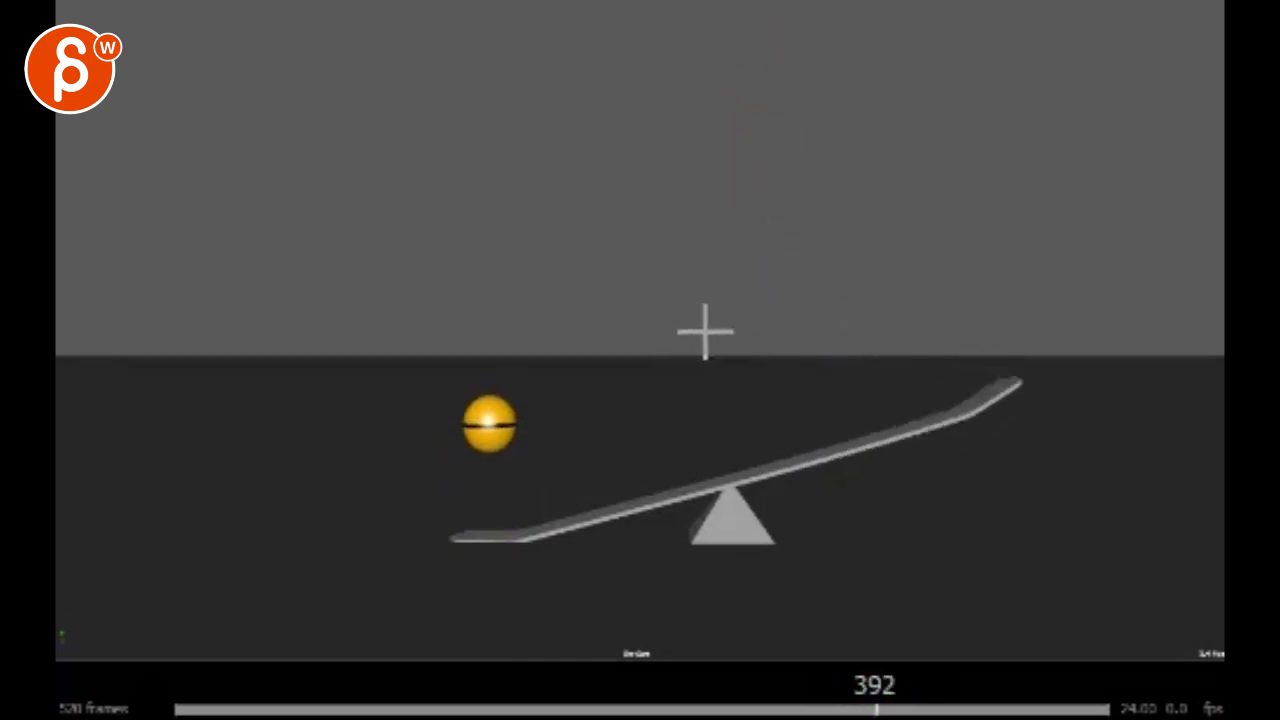